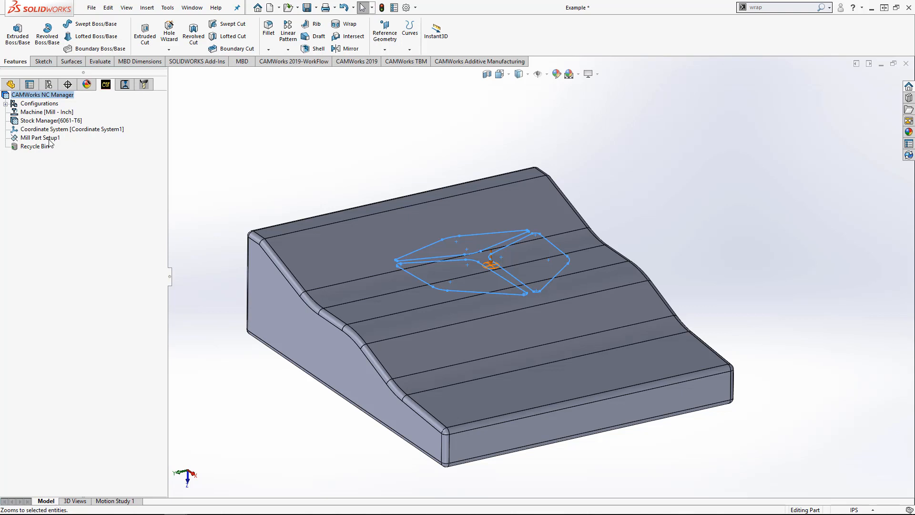
Step: Add a Multi Surface Feature on all displayed surfaces with Area Clearance, Pattern Project strategy
{"action": "right_click", "coordinate": [40, 138]}
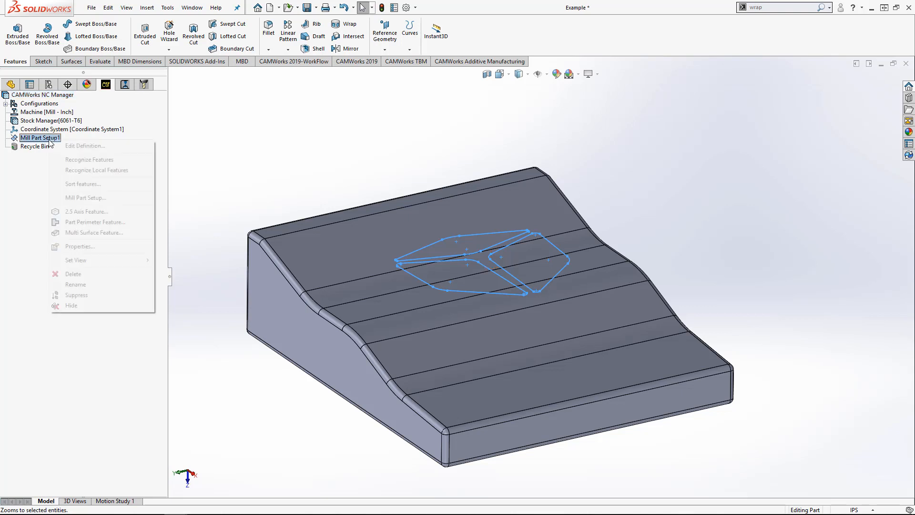
{"action": "mouse_move", "coordinate": [94, 222]}
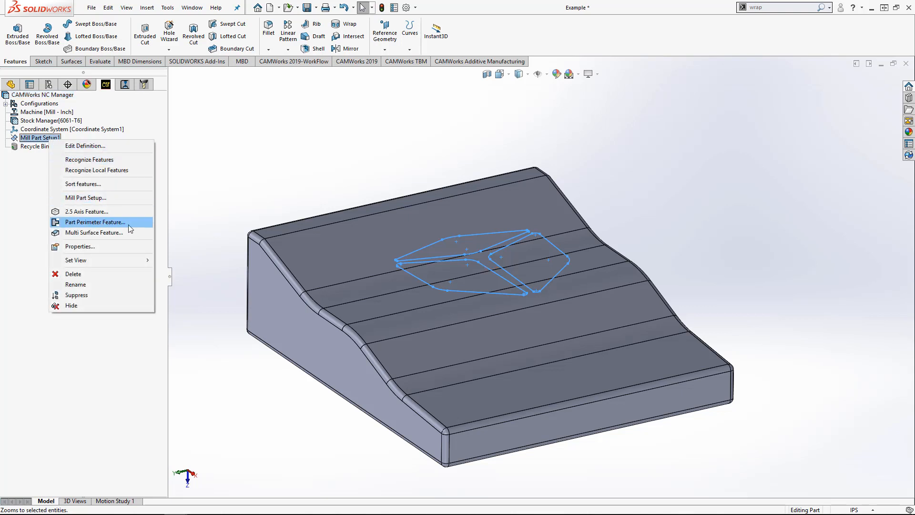
{"action": "left_click", "coordinate": [93, 232]}
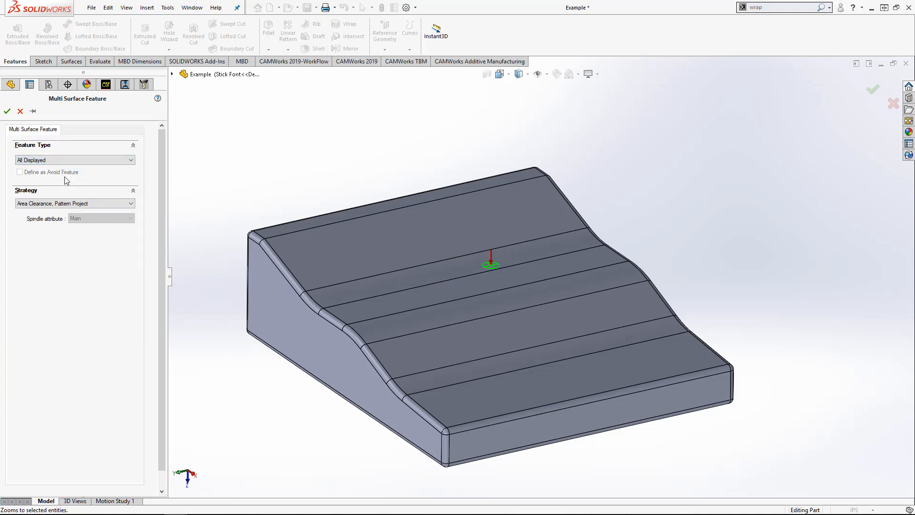
{"action": "left_click", "coordinate": [8, 111]}
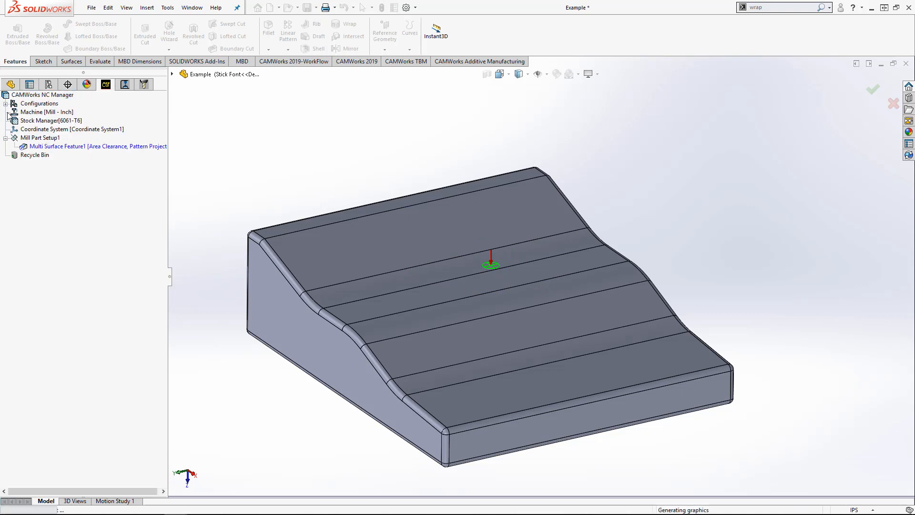
Step: Create a 2.5 Axis Curve Feature from the GoEngineer Logo sketch
{"action": "right_click", "coordinate": [39, 137]}
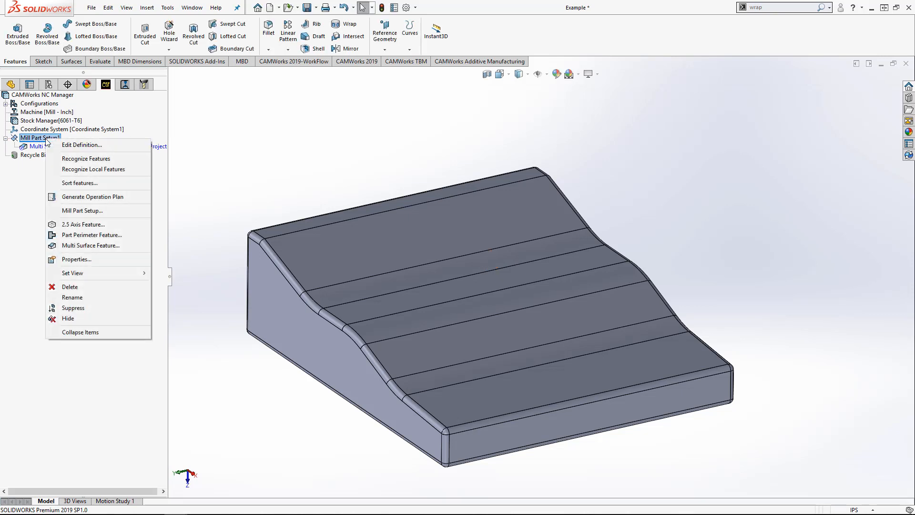
{"action": "left_click", "coordinate": [83, 224]}
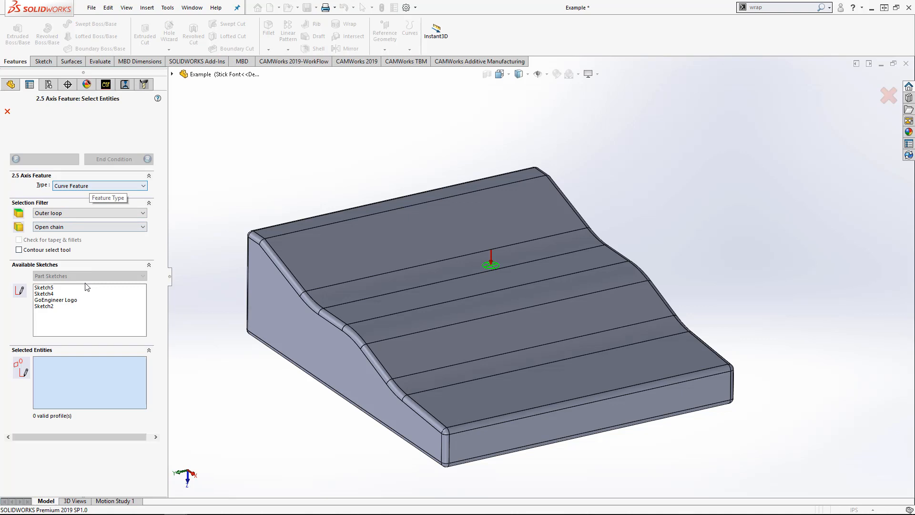
{"action": "left_click", "coordinate": [55, 300]}
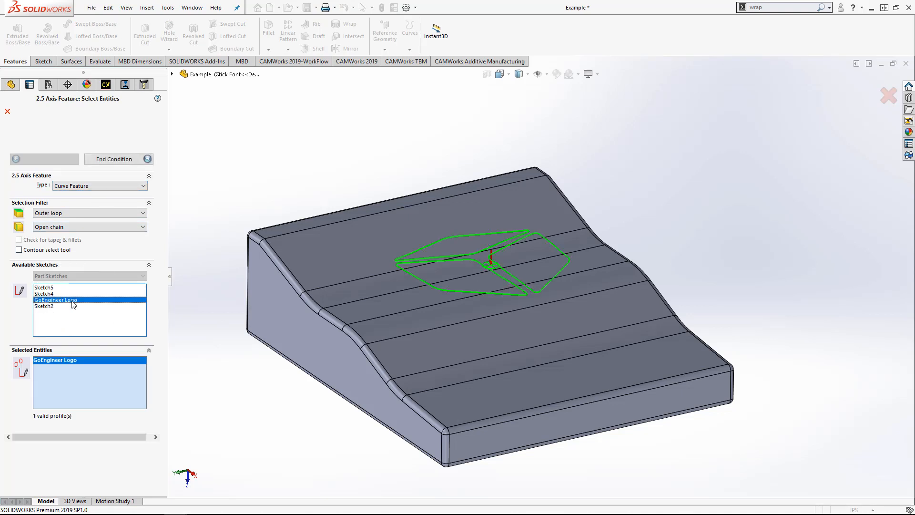
{"action": "left_click", "coordinate": [118, 159]}
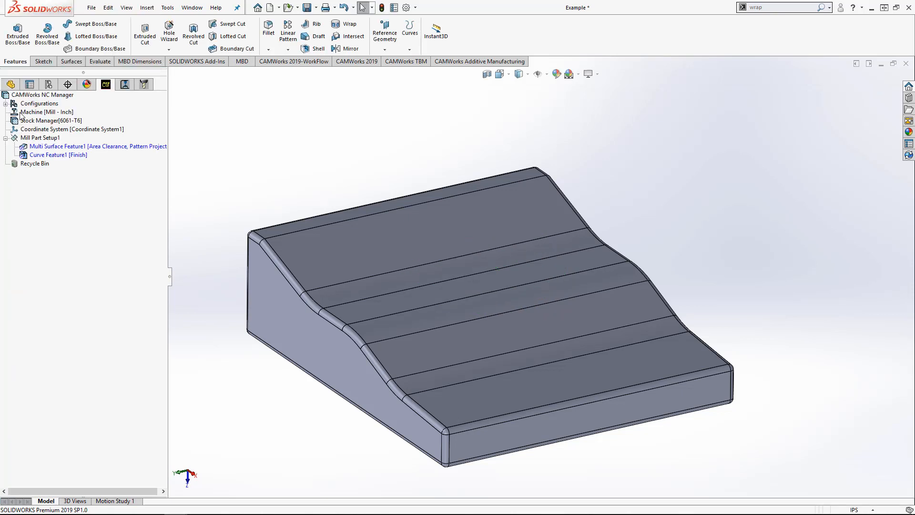
Step: Add a Curve Project operation to Multi Surface Feature1 using T11 0x30° Ball End Tapered
{"action": "right_click", "coordinate": [57, 146]}
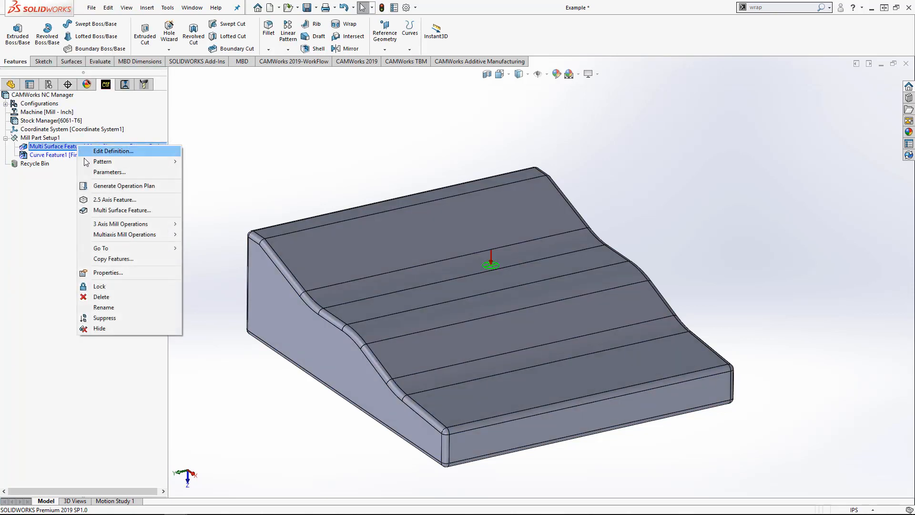
{"action": "mouse_move", "coordinate": [120, 224]}
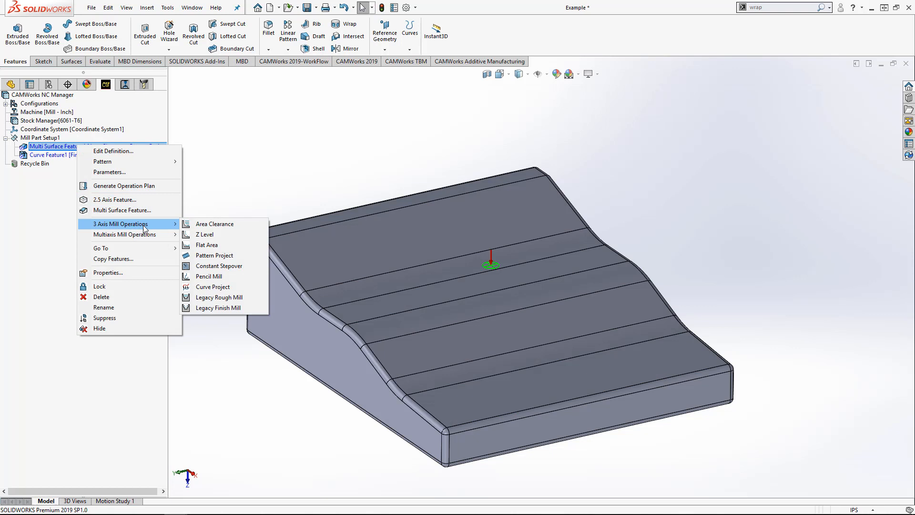
{"action": "mouse_move", "coordinate": [212, 286]}
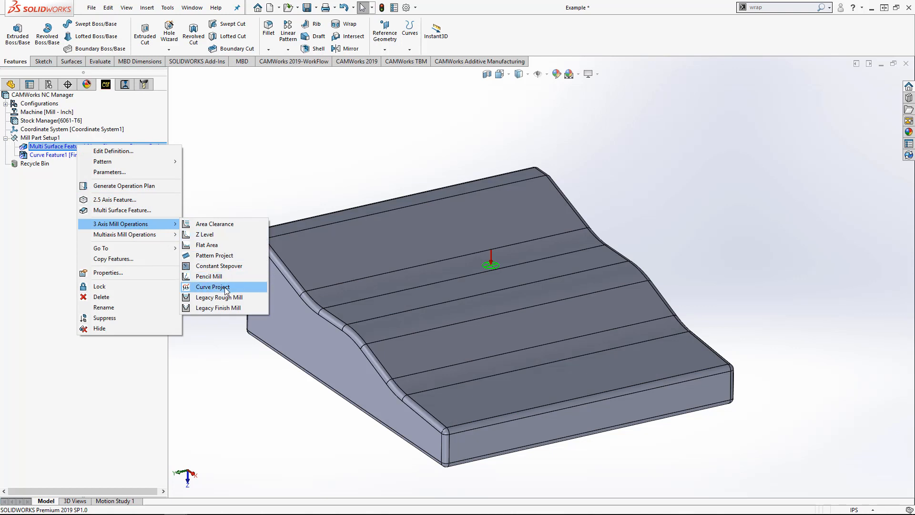
{"action": "left_click", "coordinate": [211, 287]}
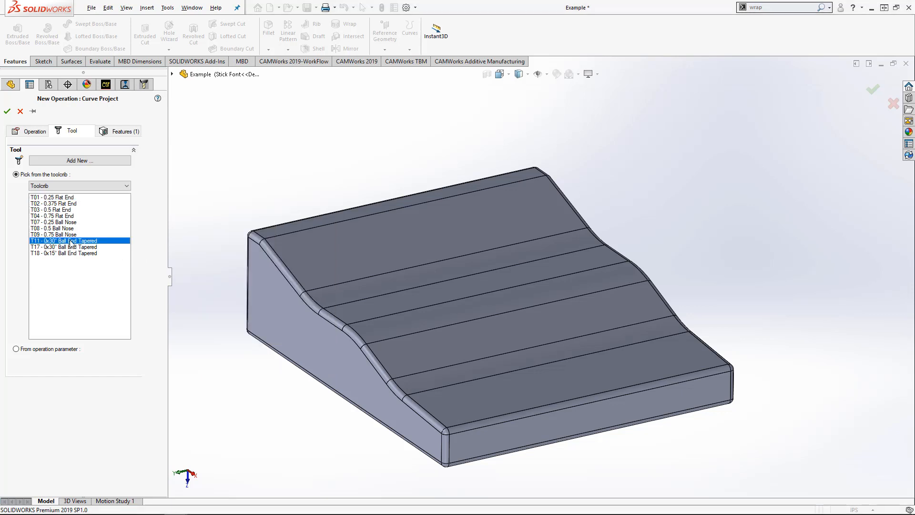
{"action": "left_click", "coordinate": [64, 240]}
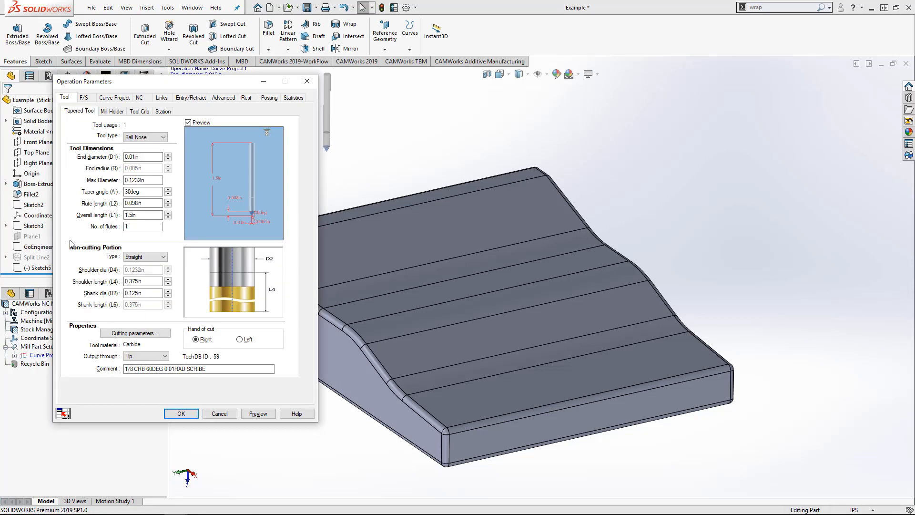
Step: Set the tapered tool's end diameter (D1) to 0
{"action": "left_click", "coordinate": [142, 156]}
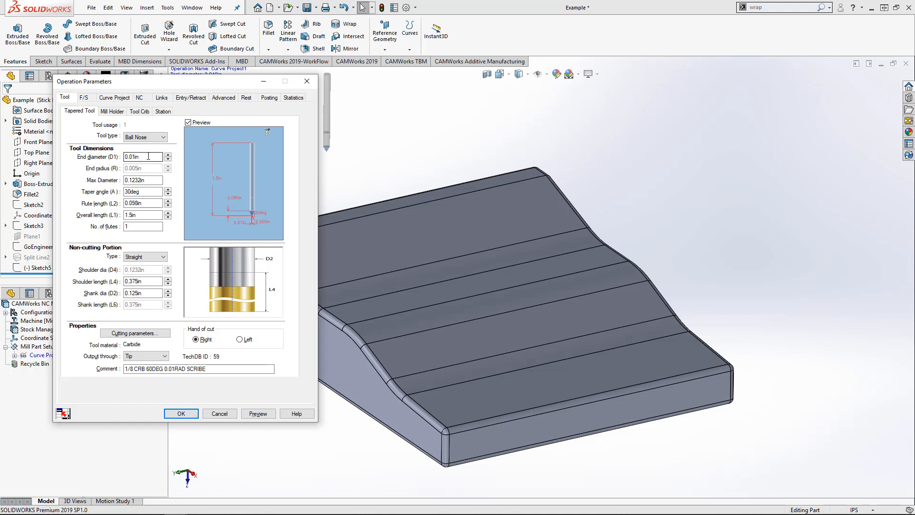
{"action": "type", "text": "0"}
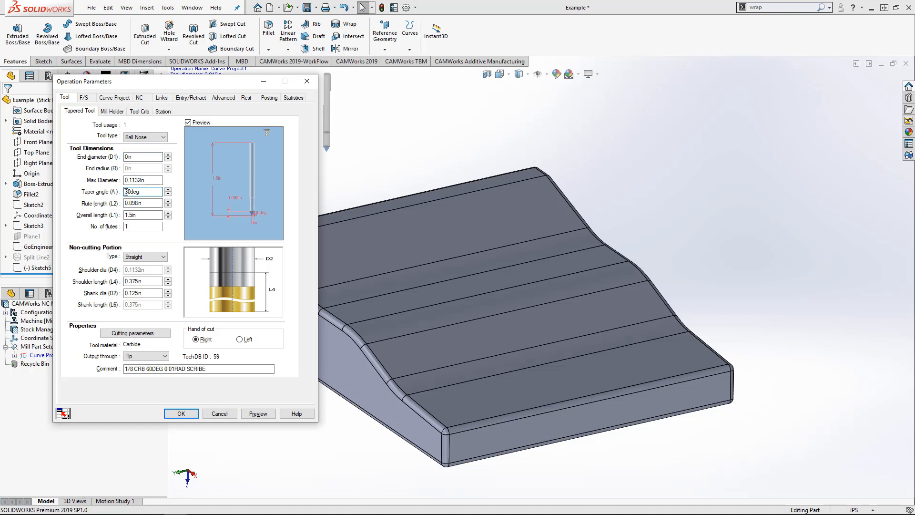
{"action": "left_click", "coordinate": [142, 192]}
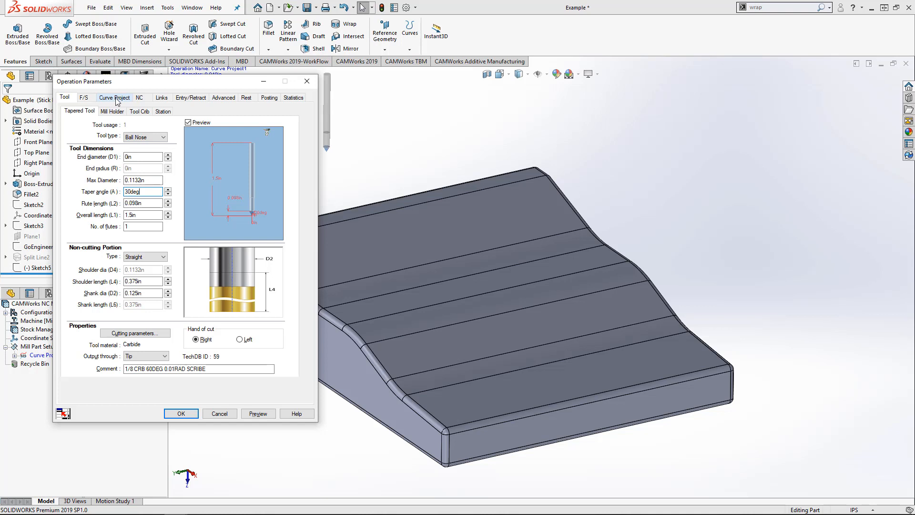
Step: Add Curve Feature1 to the Curve Project feature list
{"action": "left_click", "coordinate": [114, 97]}
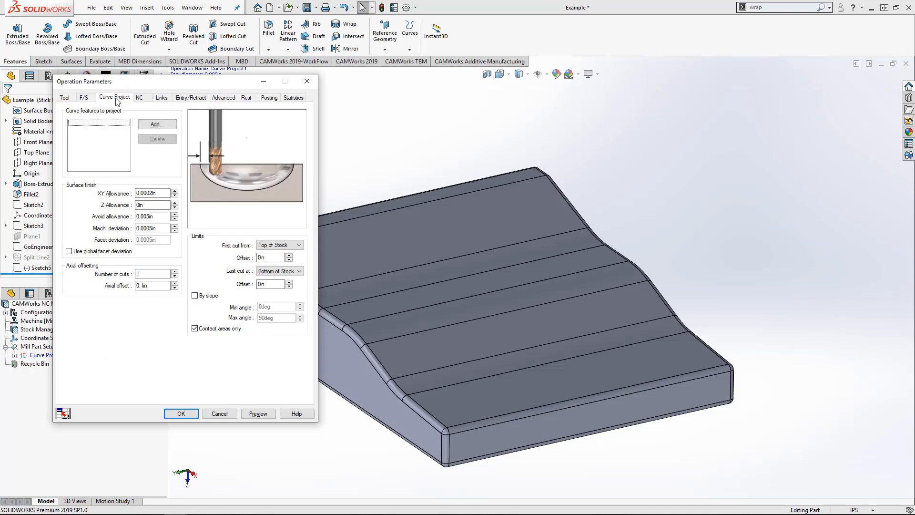
{"action": "mouse_move", "coordinate": [166, 128]}
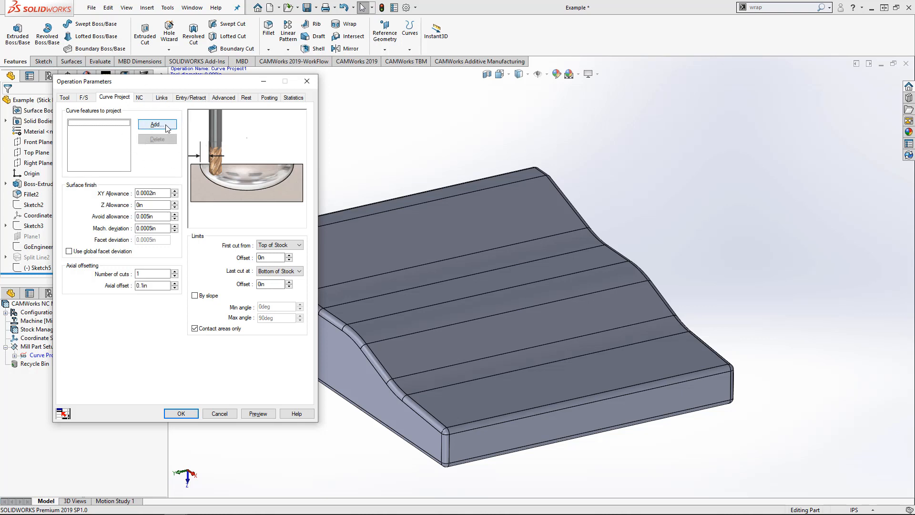
{"action": "left_click", "coordinate": [157, 125]}
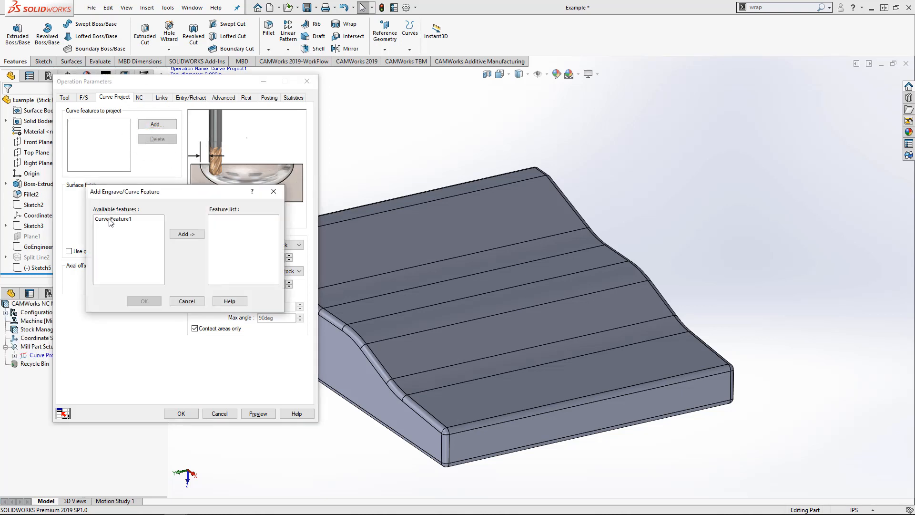
{"action": "left_click", "coordinate": [113, 219]}
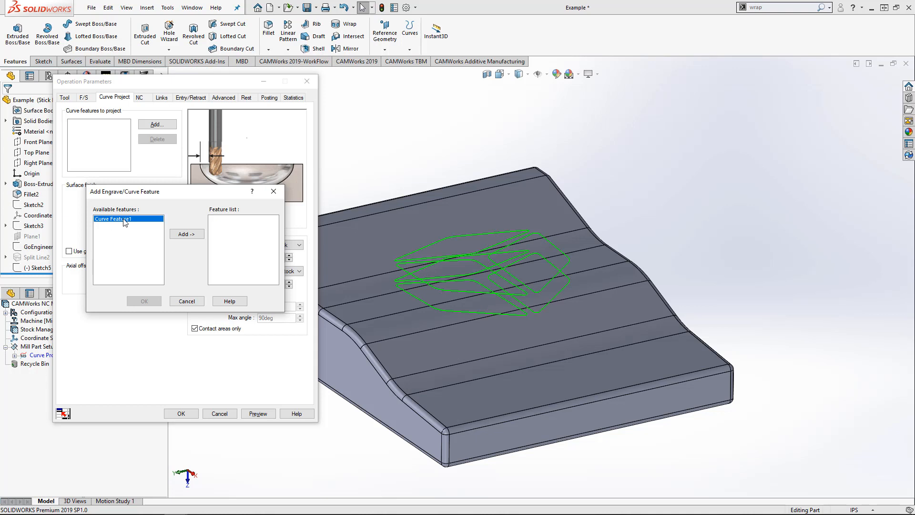
{"action": "left_click", "coordinate": [185, 235]}
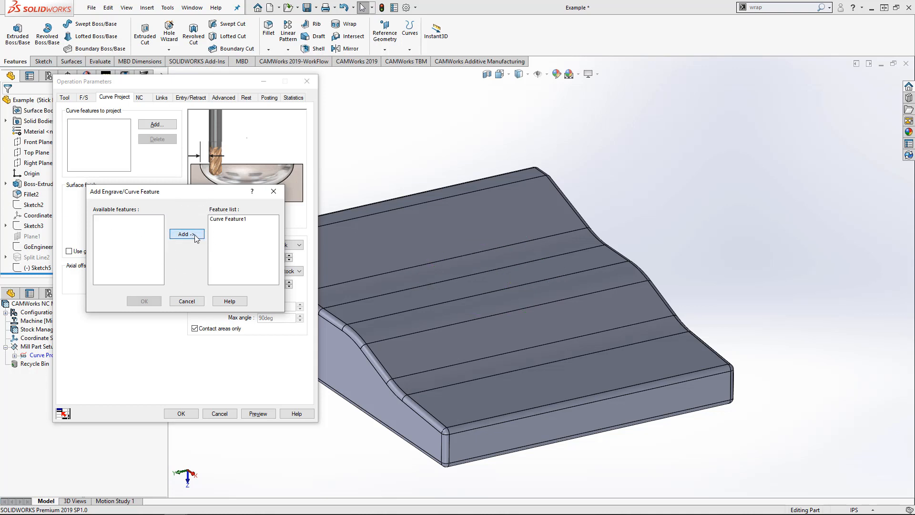
{"action": "left_click", "coordinate": [144, 301]}
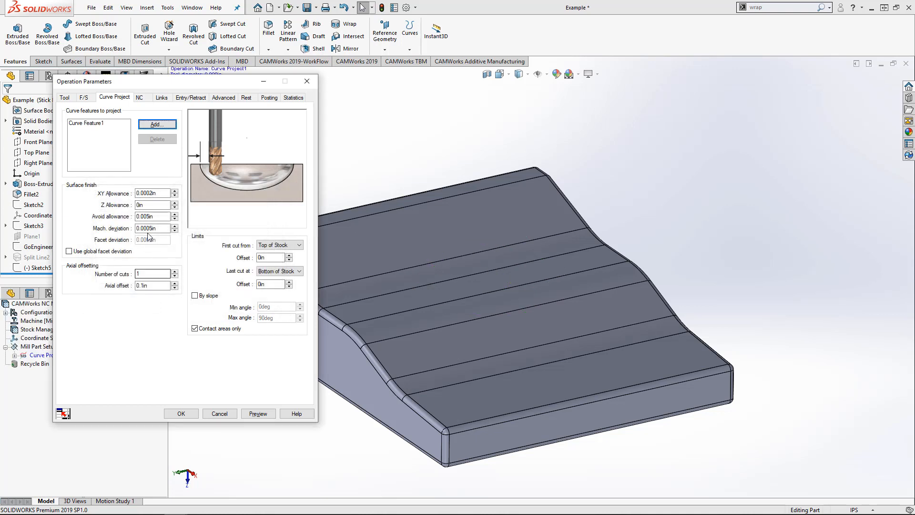
Step: Set Z Allowance to -0.01 in and preview the toolpath
{"action": "left_click", "coordinate": [151, 205]}
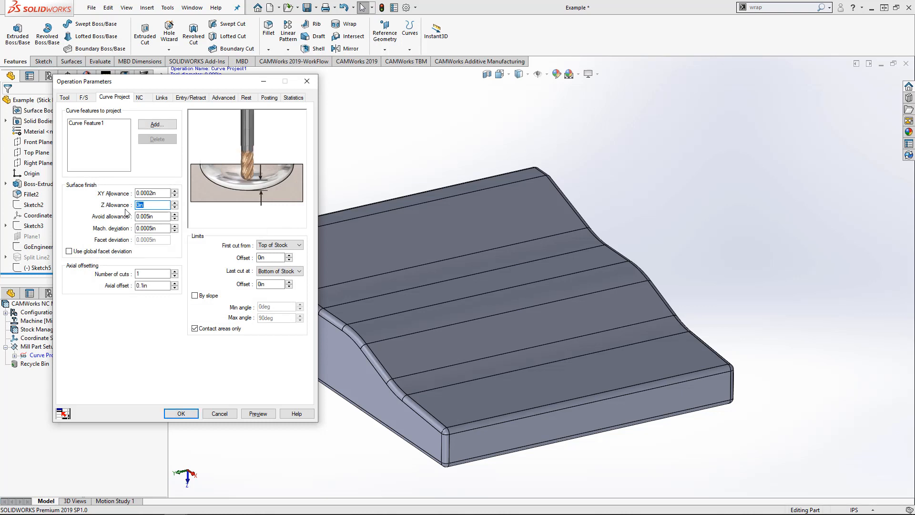
{"action": "type", "text": "-.01"}
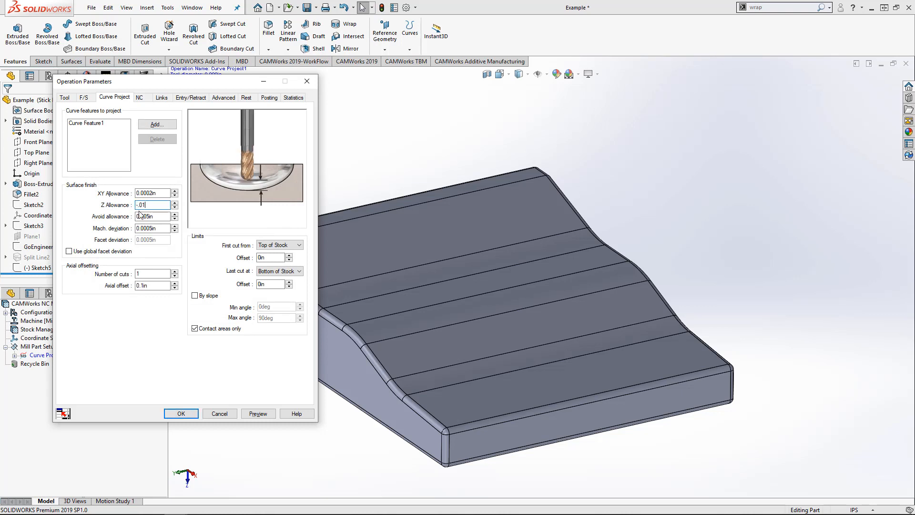
{"action": "left_click", "coordinate": [258, 414]}
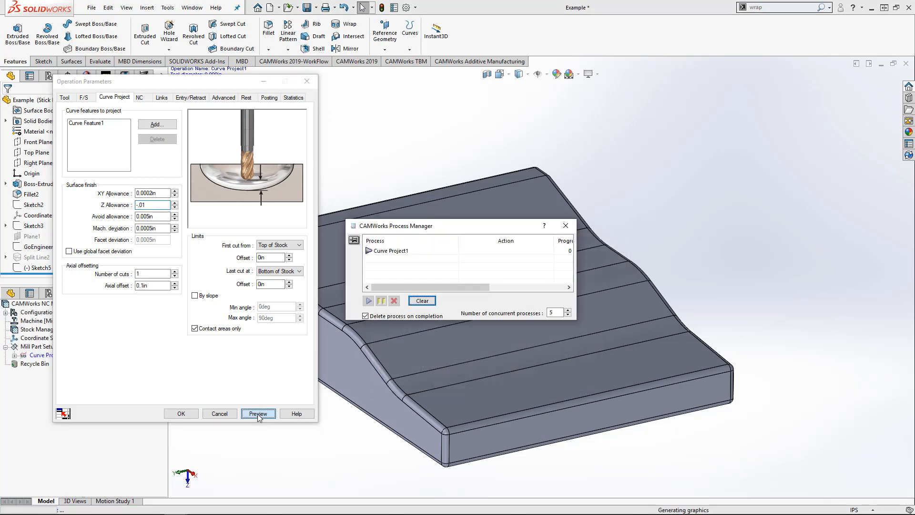
{"action": "left_click", "coordinate": [257, 414]}
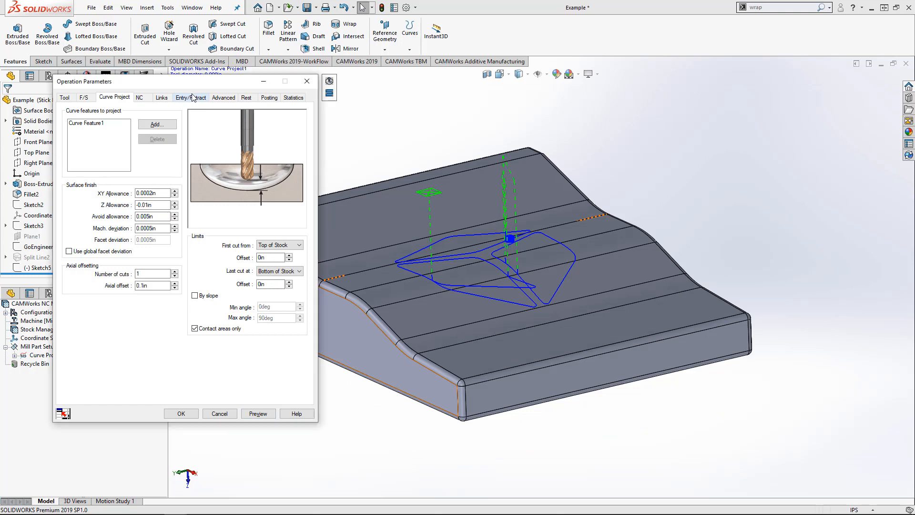
Step: Set Ramping Method to Plunge and Retract Method to Skim, then preview
{"action": "left_click", "coordinate": [191, 97]}
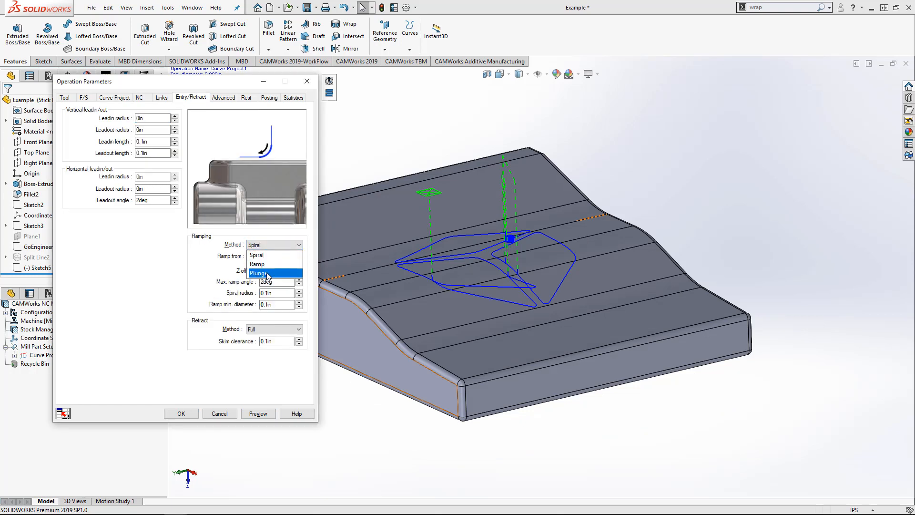
{"action": "left_click", "coordinate": [266, 273]}
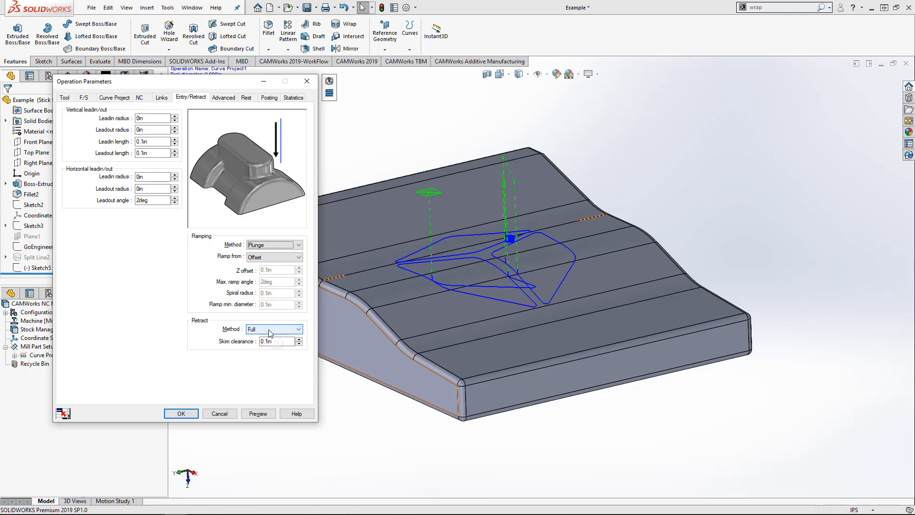
{"action": "left_click", "coordinate": [297, 329]}
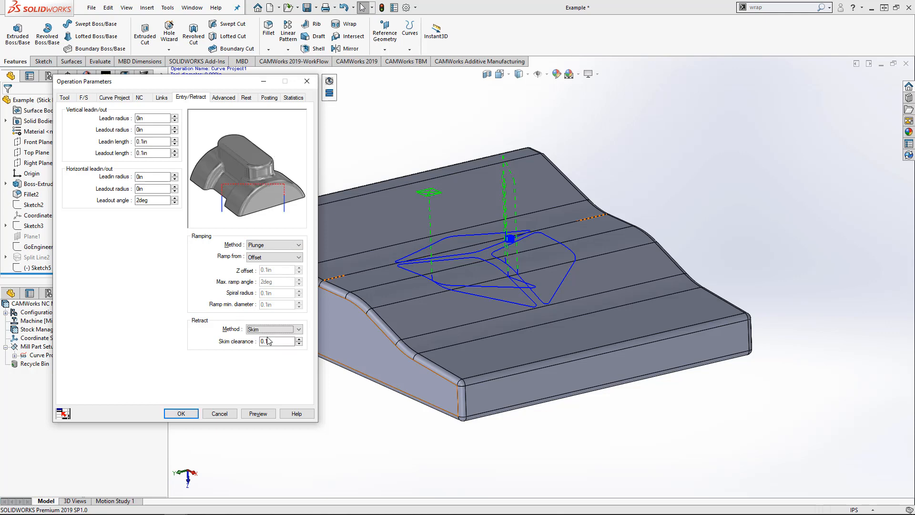
{"action": "left_click", "coordinate": [257, 413]}
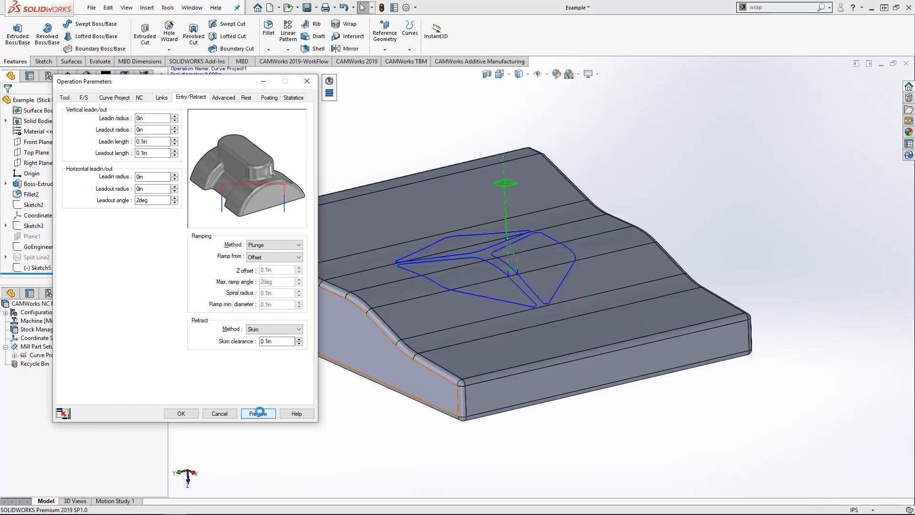
{"action": "left_click", "coordinate": [258, 413]}
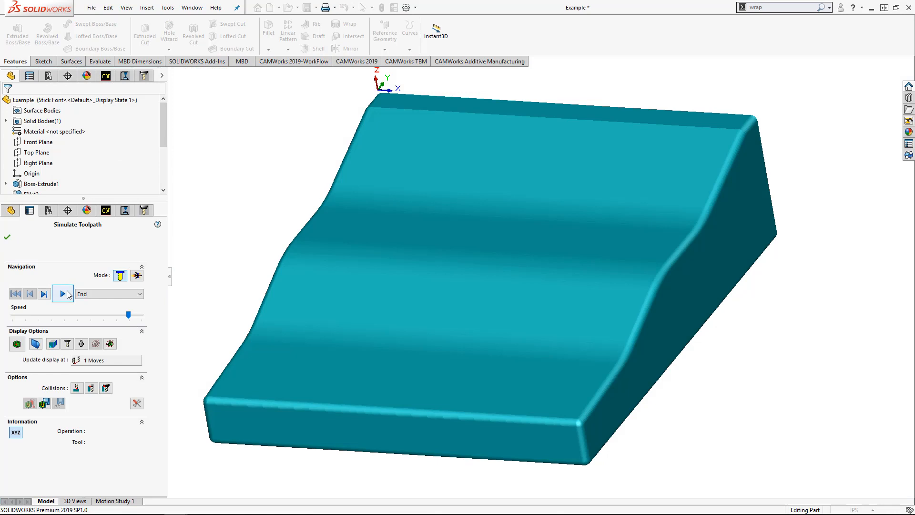
Step: Play the toolpath simulation of the tapered tool tracing the logo
{"action": "left_click", "coordinate": [63, 294]}
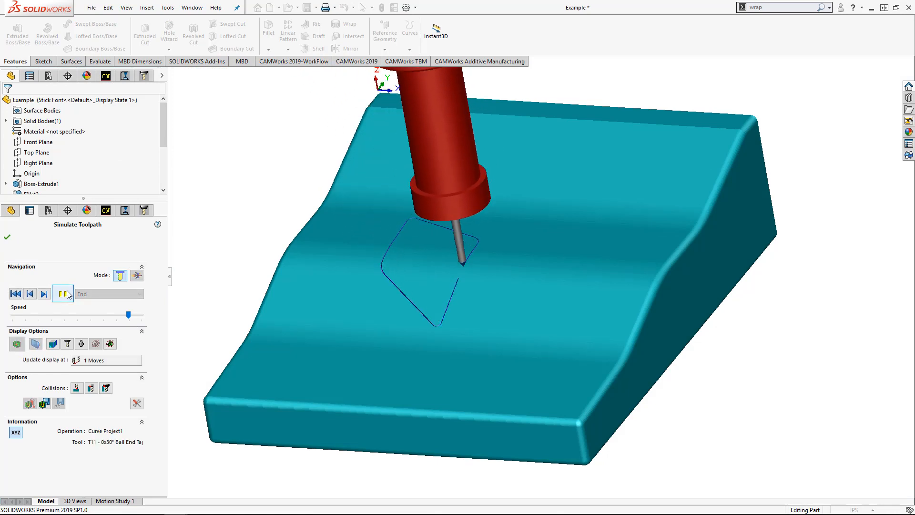